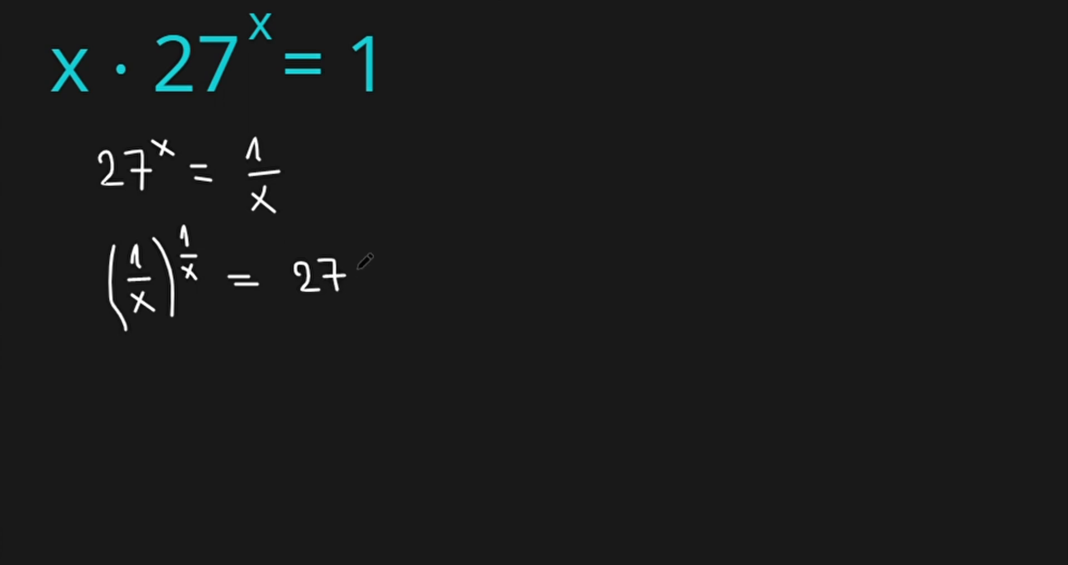
# - Write (27^x)^(1/x) on the right side, then begin the next line (1/x)^(1/x) = 27
pyautogui.write('(27^x)^(1/x')
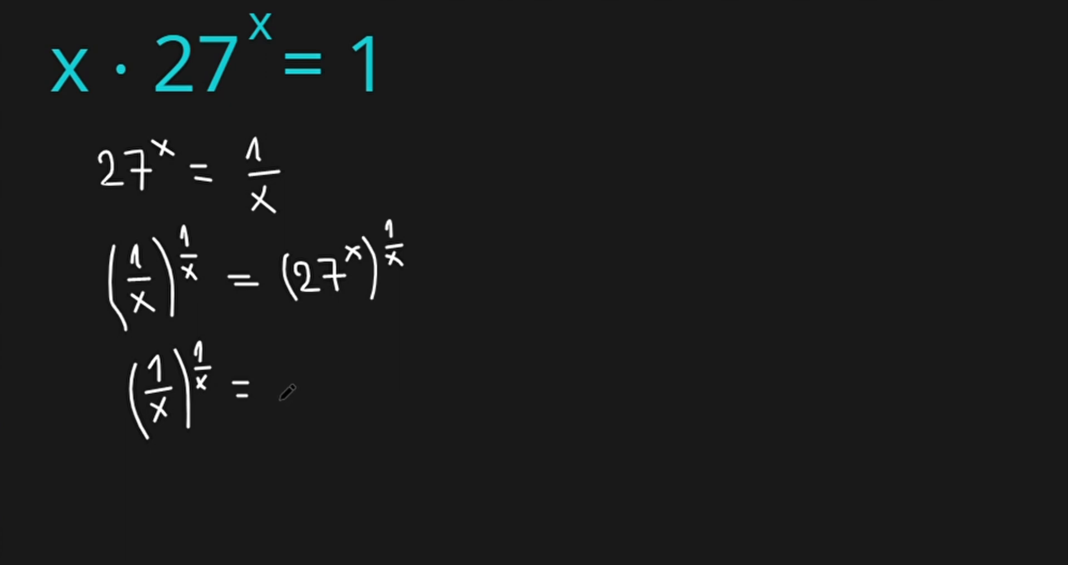
pyautogui.write('27^(x·1/x')
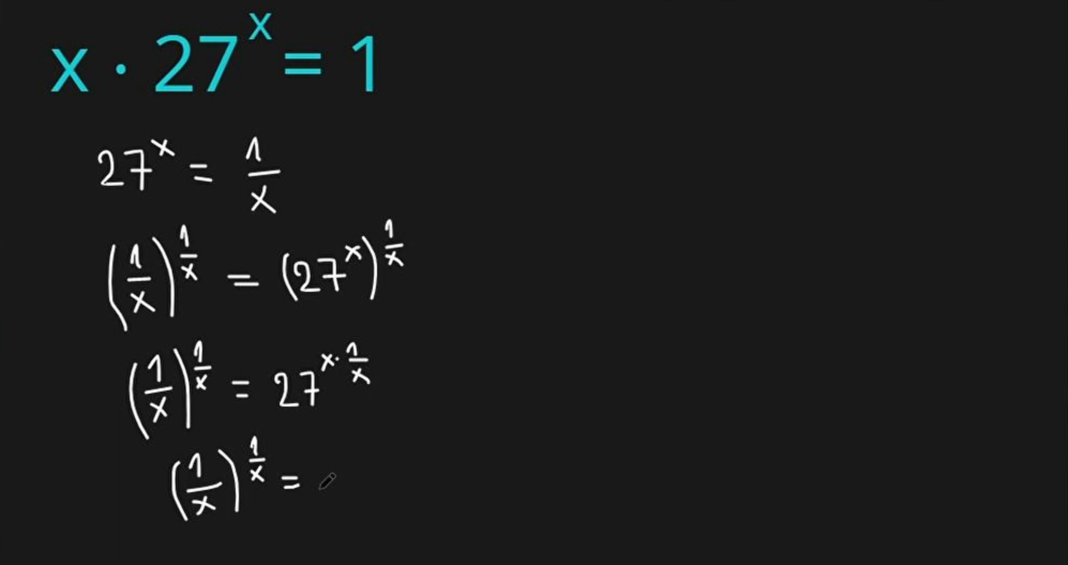
# - Write the simplified line (1/x)^(1/x) = 27 below, since x·1/x equals 1
pyautogui.write('27')
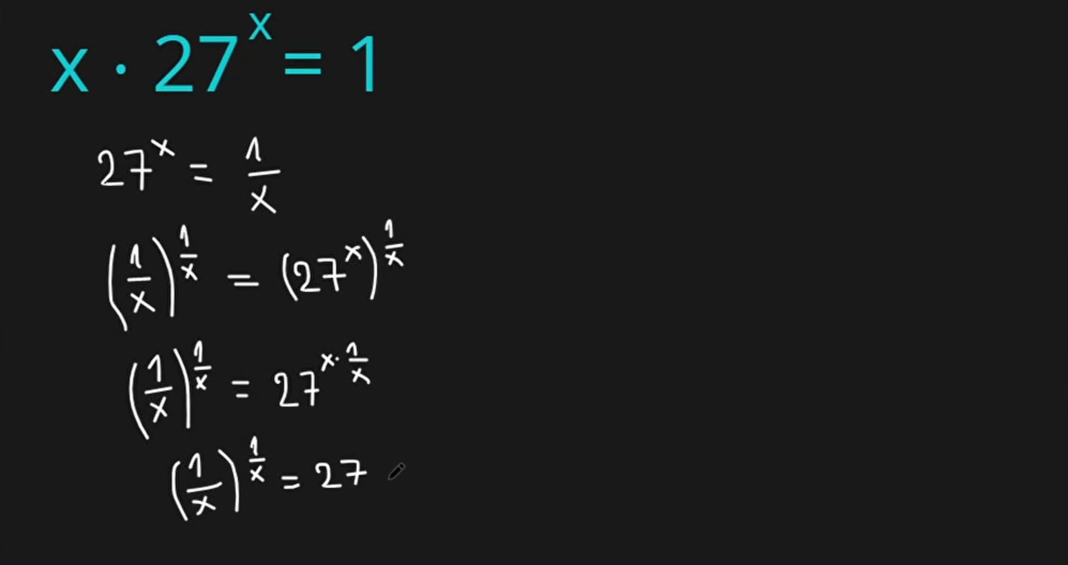
# - Draw a curved arrow carrying the result to a fresh (1/x)^(1/x) = line at the upper right
pyautogui.moveTo(392, 467); pyautogui.dragTo(542, 167)
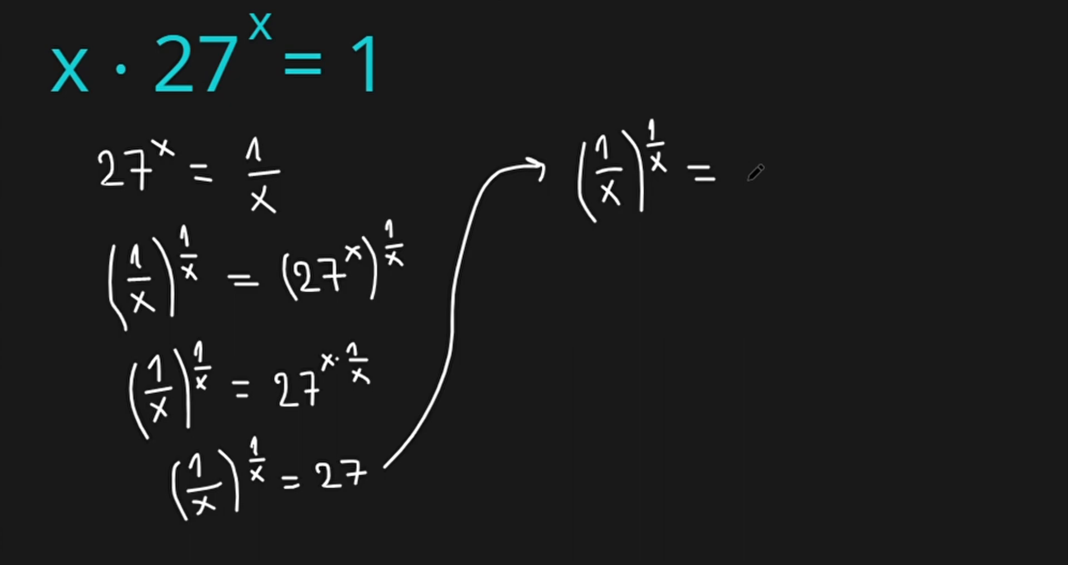
# - Complete the line as (1/x)^(1/x) = 3^3, then conclude ⇒ 1/x = 3
pyautogui.write('3^3')
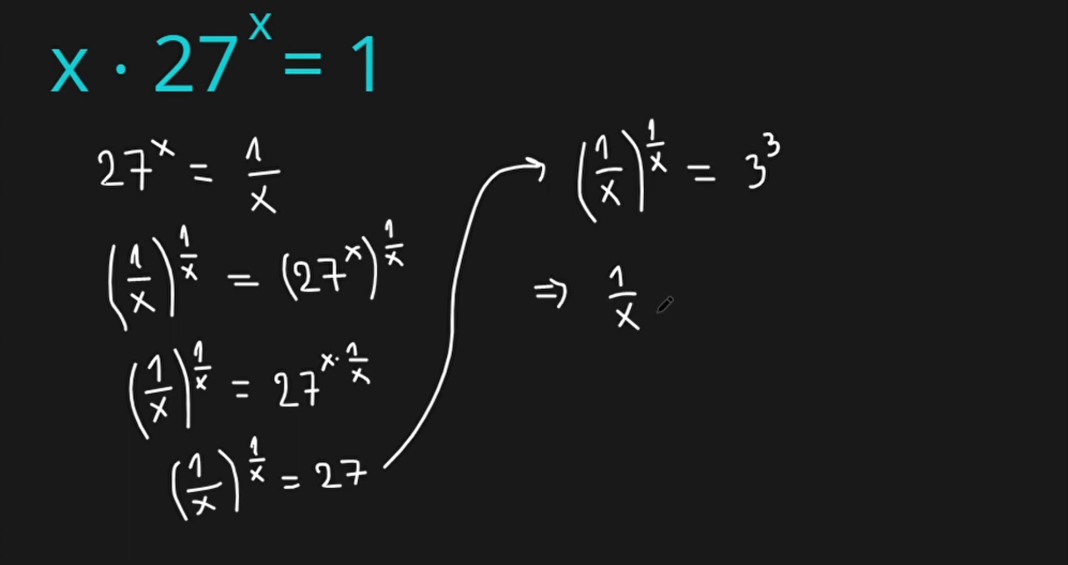
pyautogui.write('= 3')
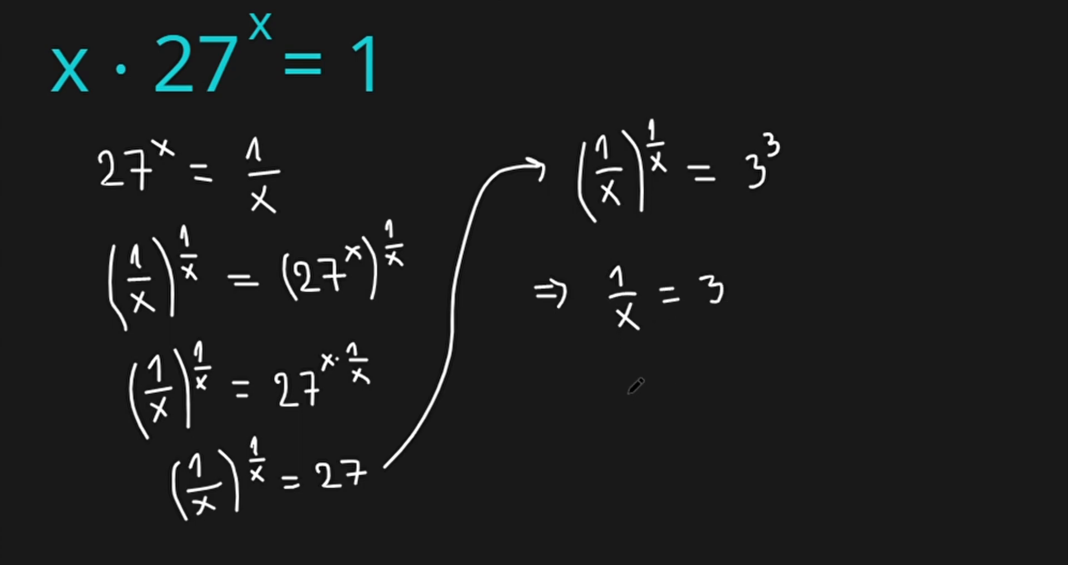